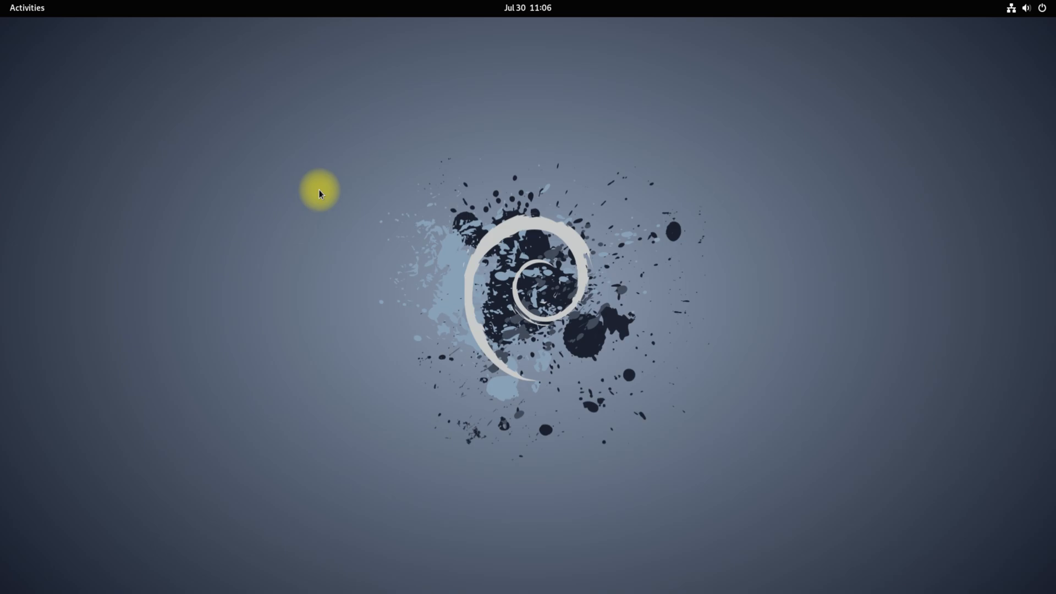
Launch a Terminal window from the GNOME Activities dash.
click(26, 8)
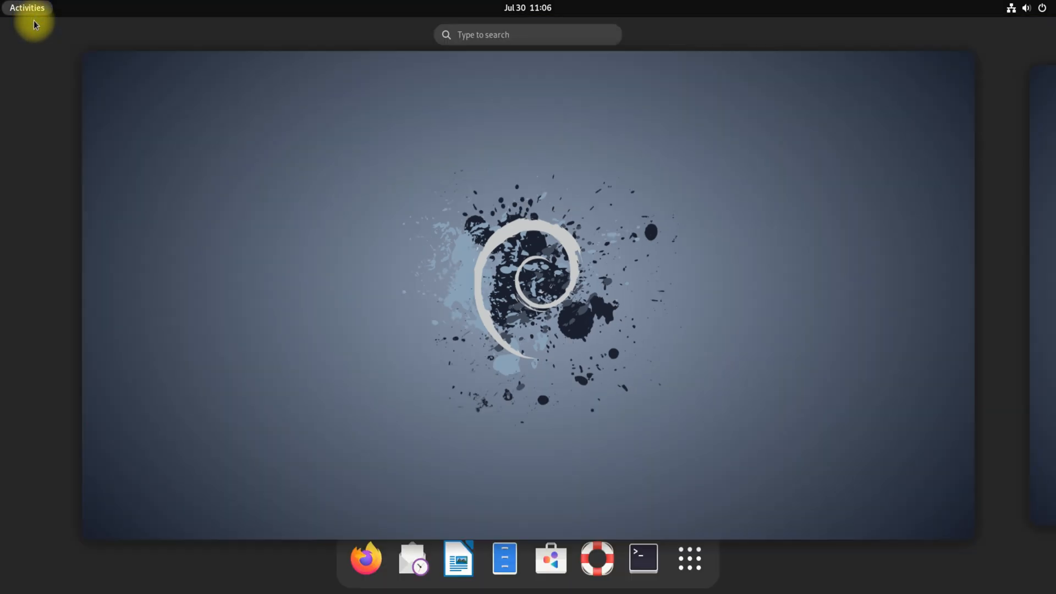
click(641, 558)
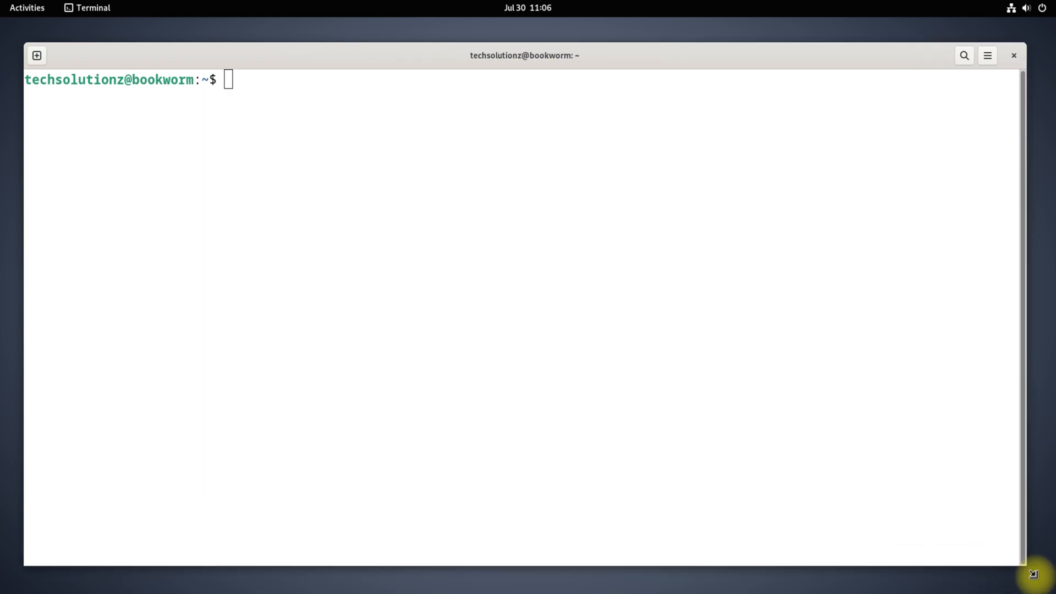
Run 'sudo apt update' to refresh the package lists.
text(su)
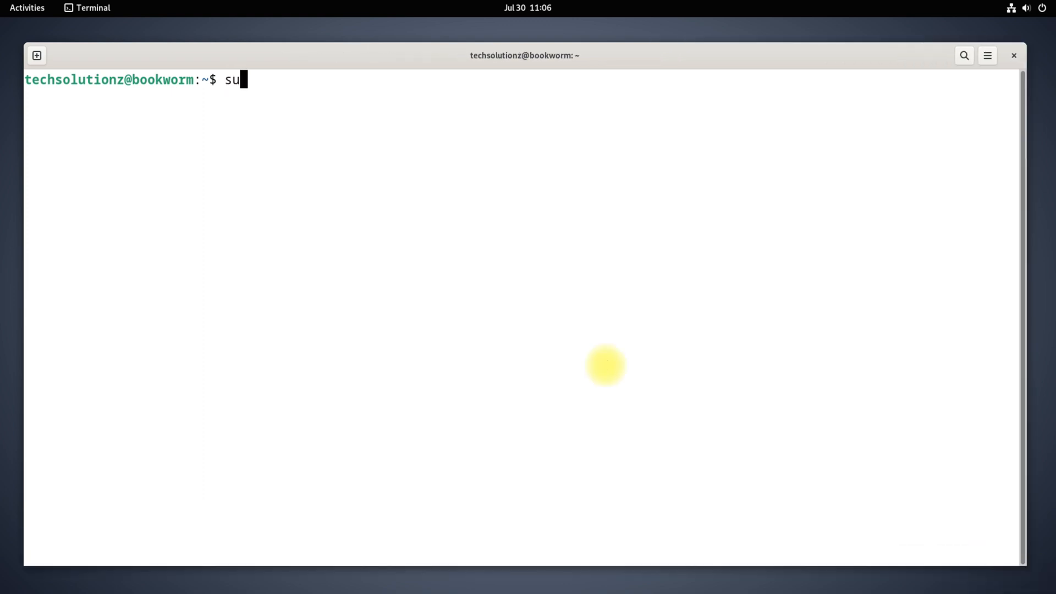
text(do apt update)
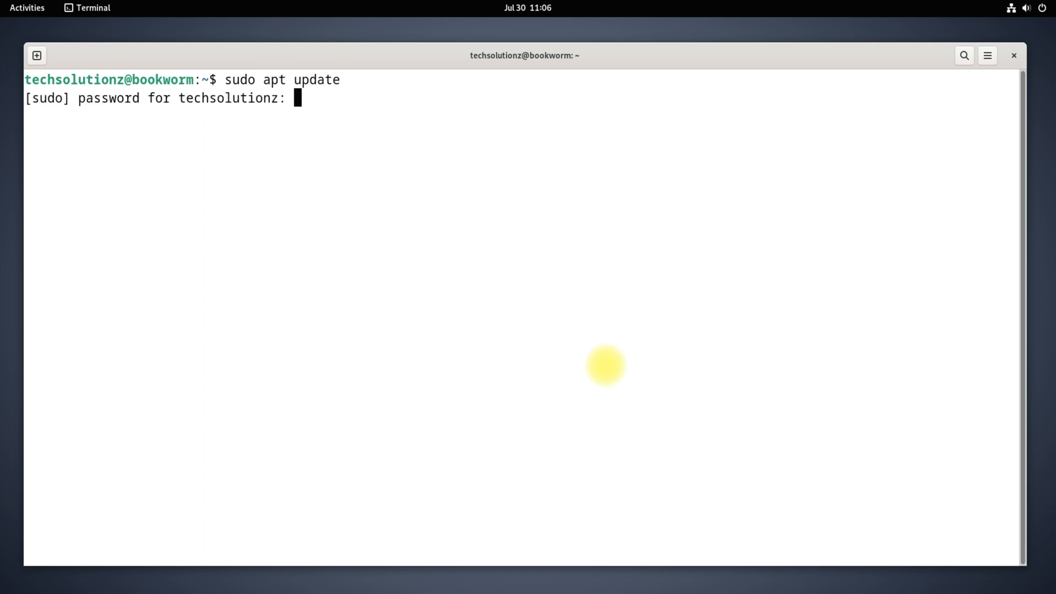
key(Return)
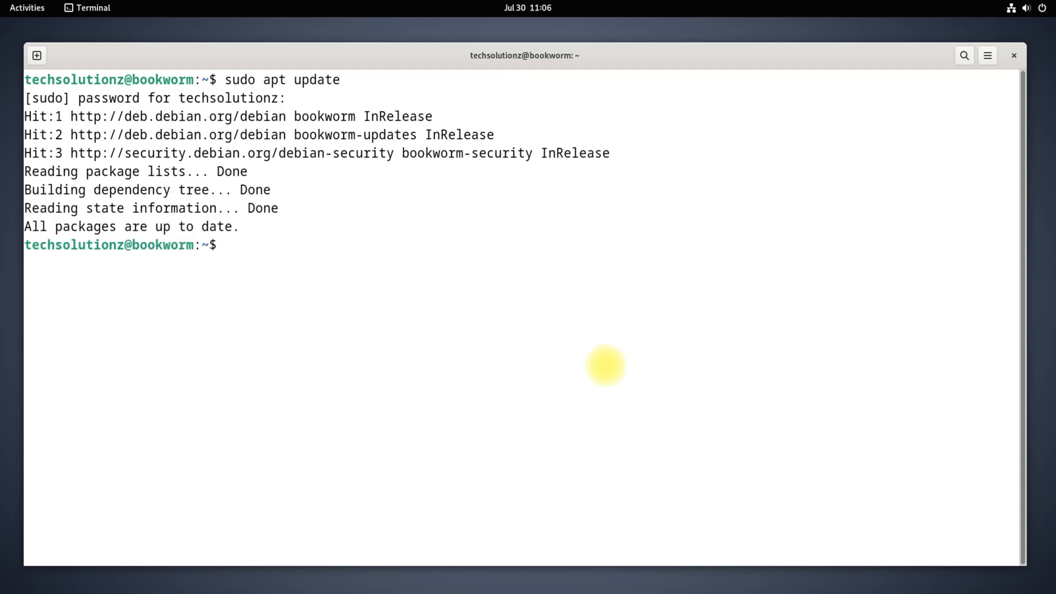
Run 'sudo apt install gparted', then exit the terminal.
text(sudo apt insta)
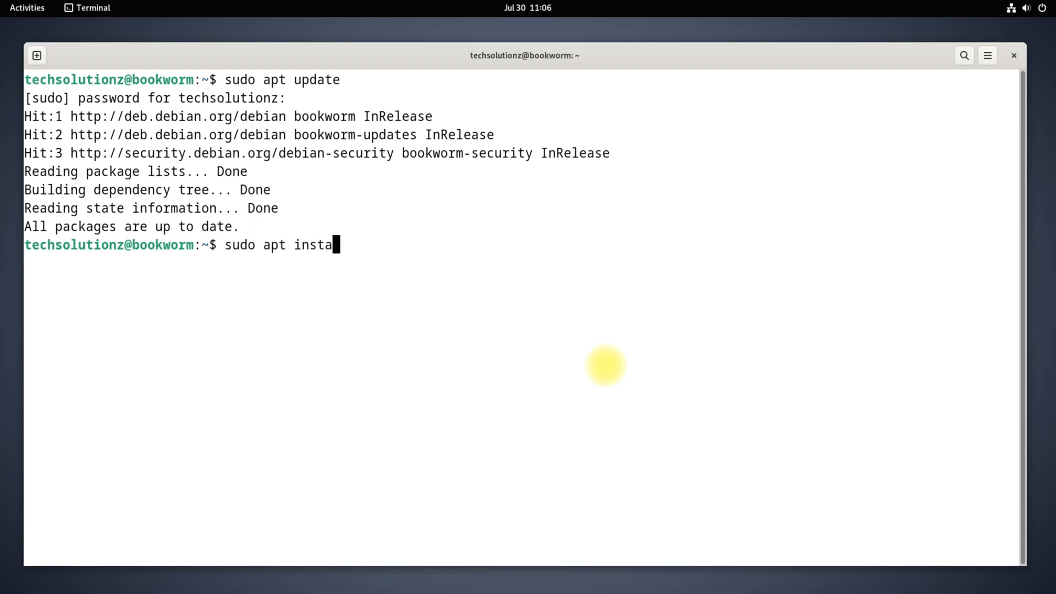
text(ll gparted)
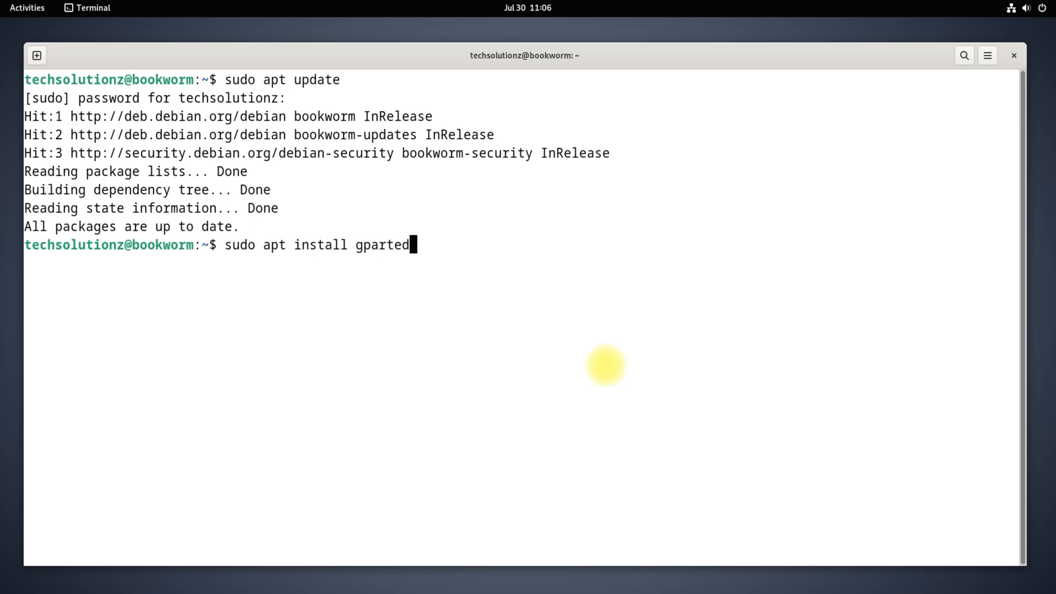
key(Return)
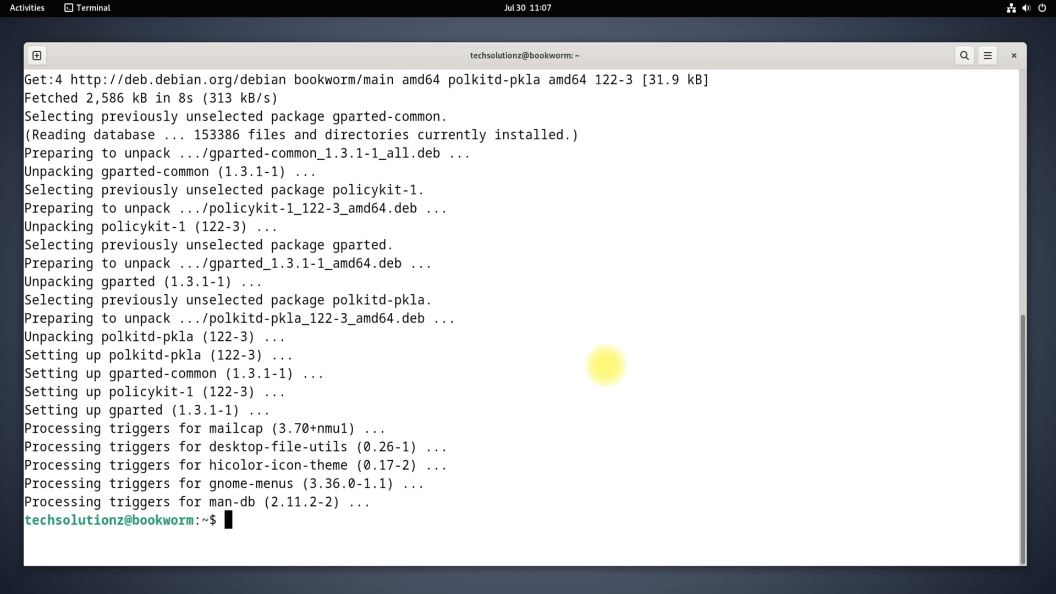
text(e)
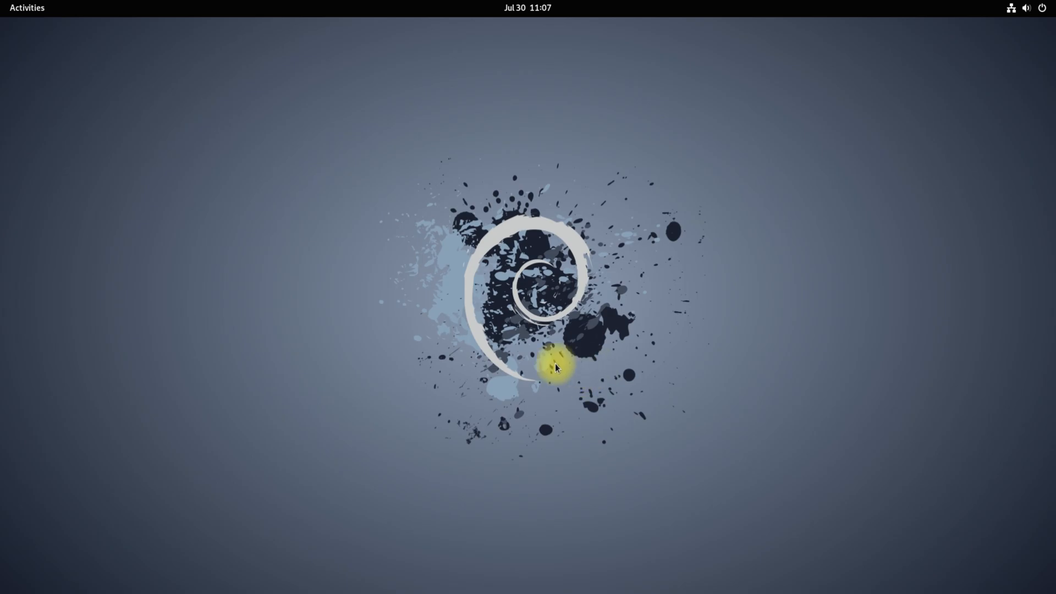
Launch GParted from Show Applications and authenticate to run it as root.
click(26, 8)
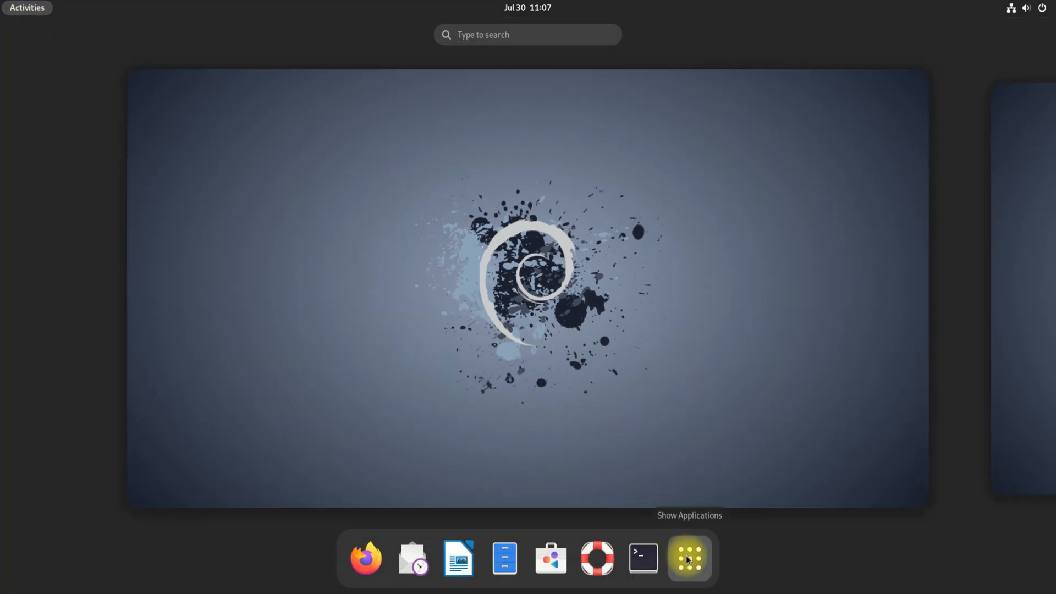
click(687, 559)
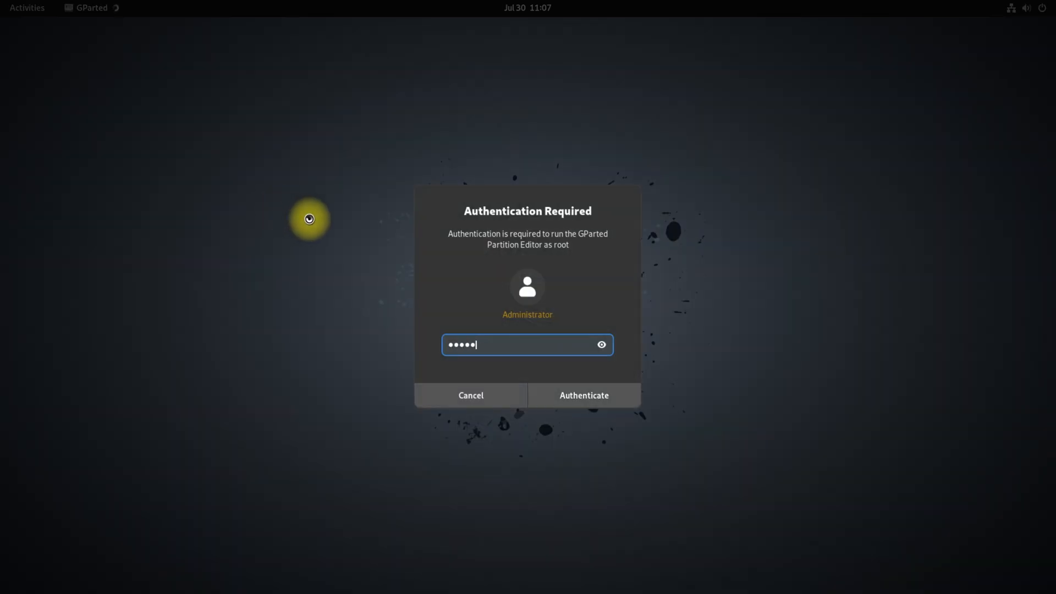
click(583, 395)
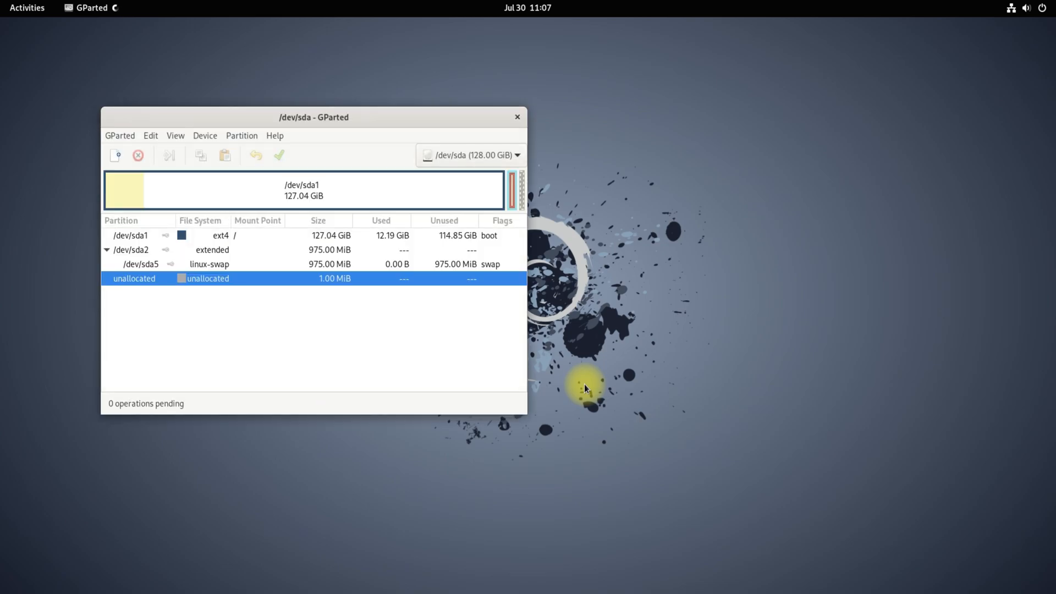
mouse_move(279, 155)
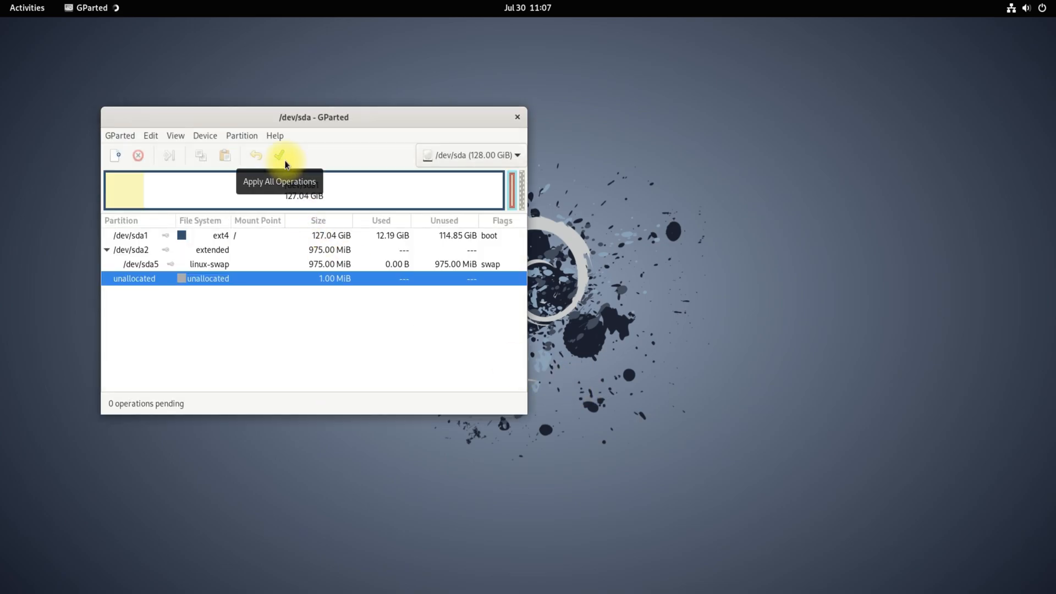
click(274, 135)
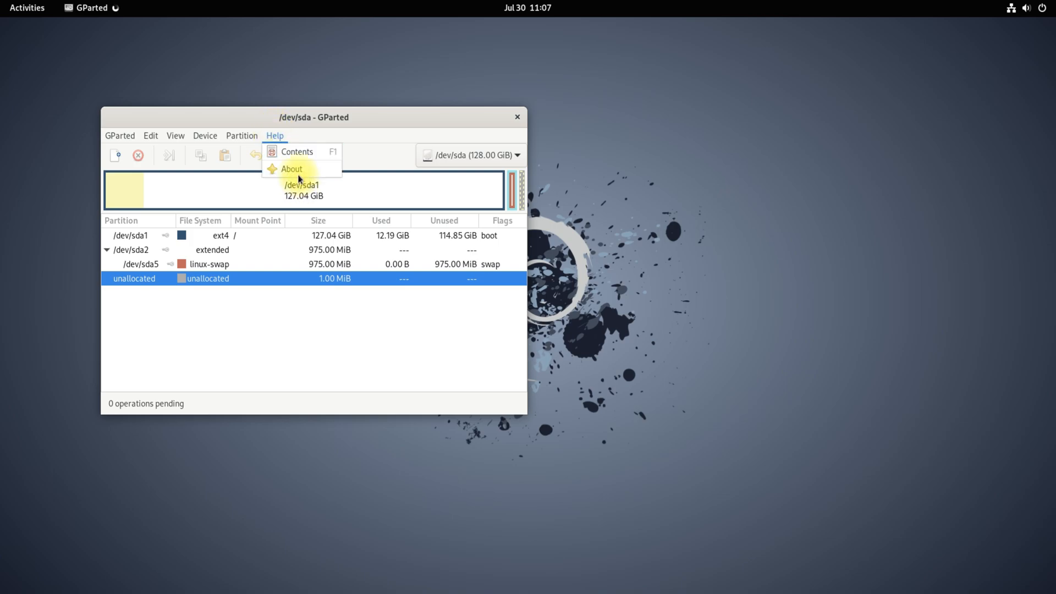
click(291, 168)
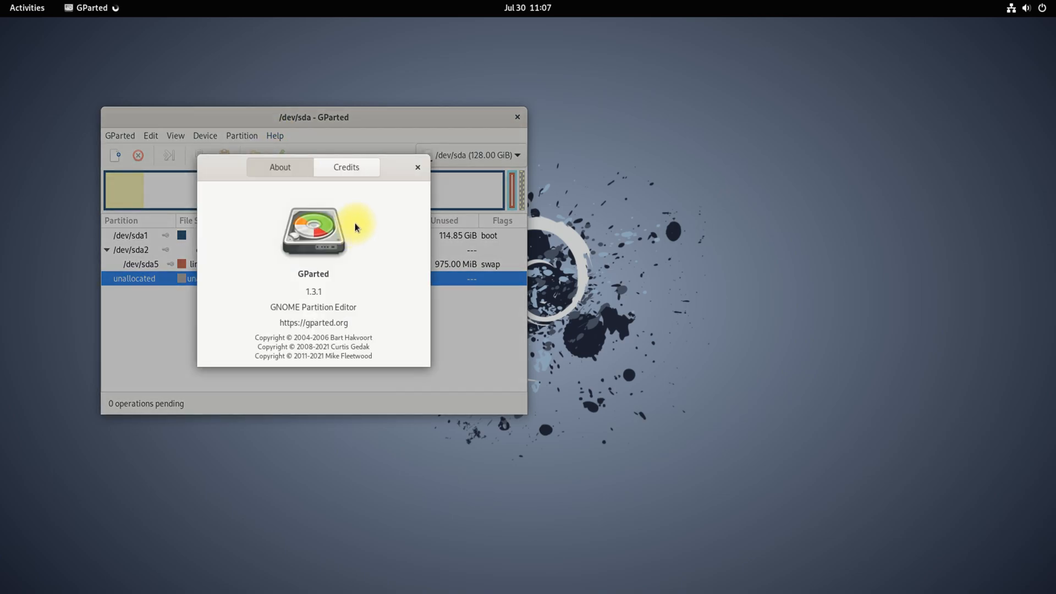
click(418, 168)
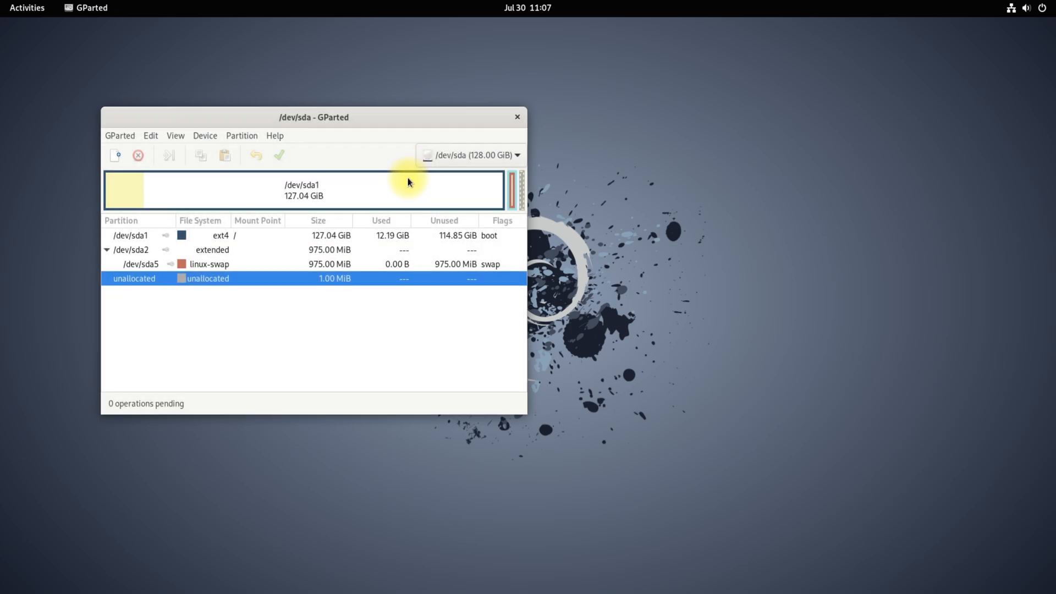
mouse_move(312, 307)
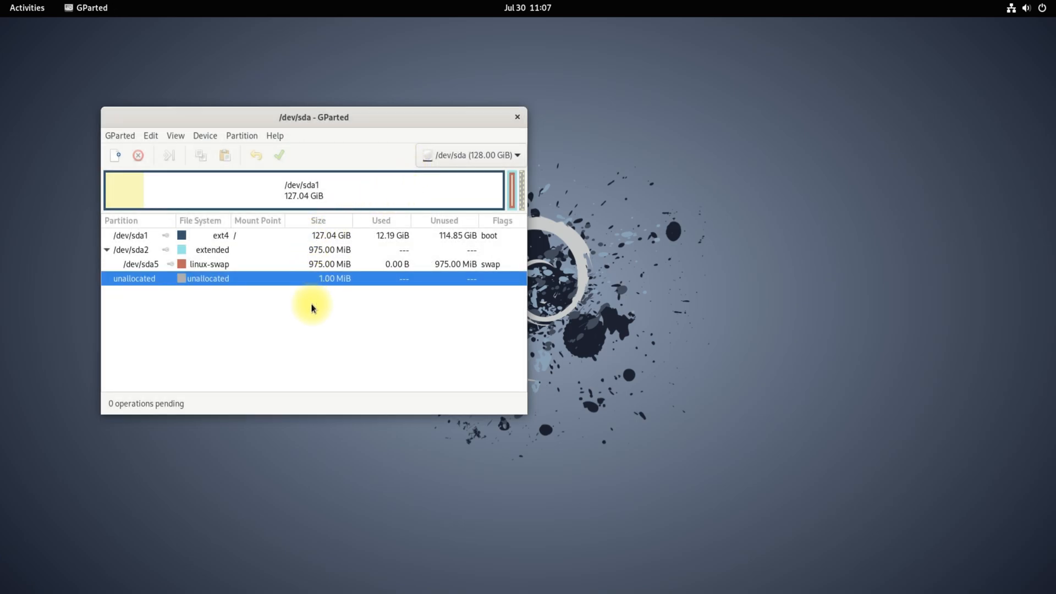
mouse_move(311, 315)
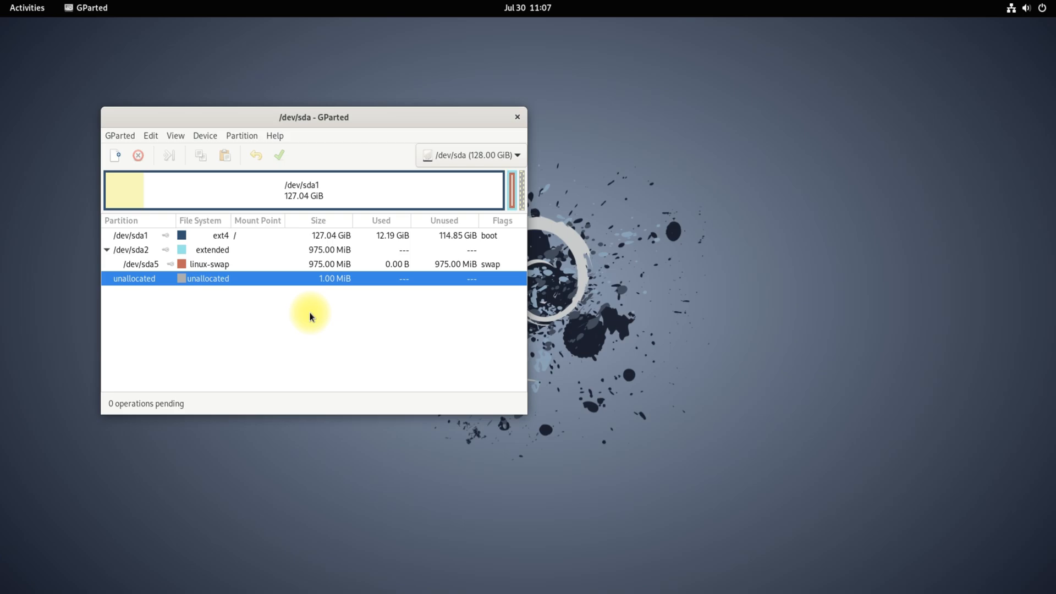